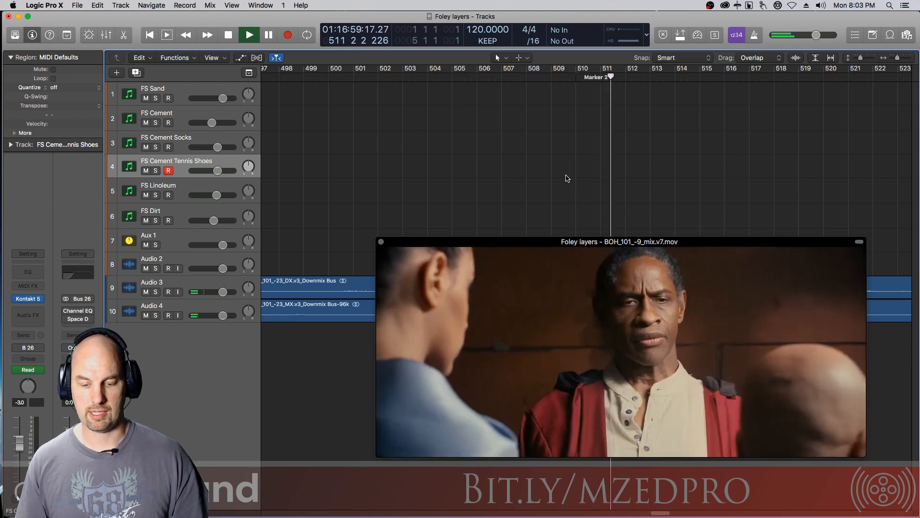
Bring up the Kontakt 5 sampler on the FS Cement Tennis Shoes track
click(249, 35)
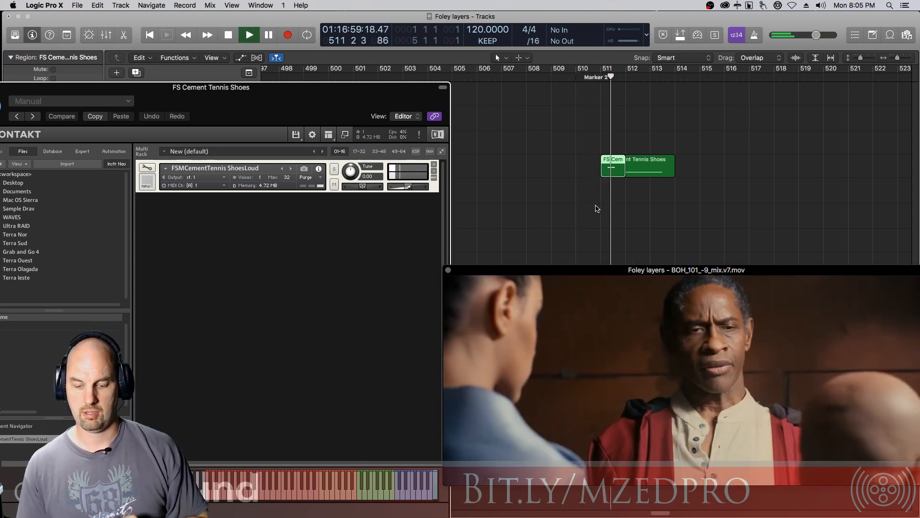
Stop, replay from Marker 2, and record another tennis-shoe footstep pass at bar 511
click(249, 35)
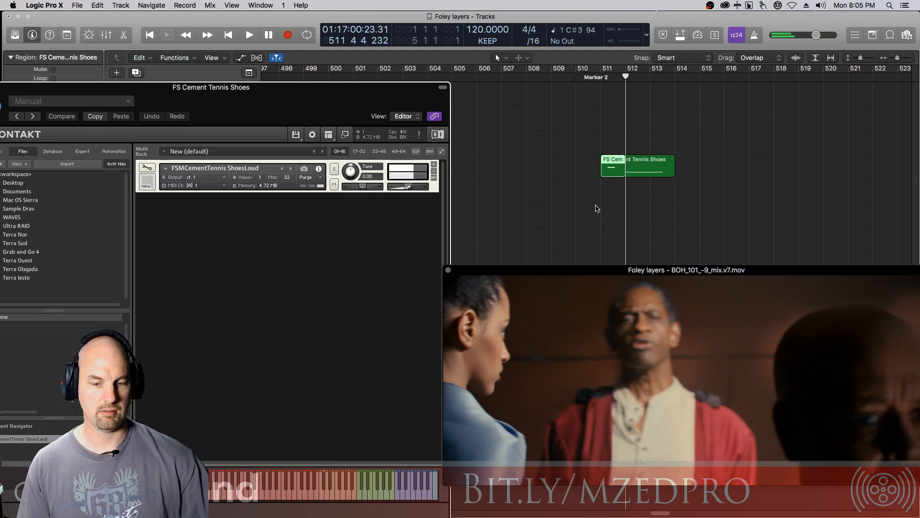
click(248, 35)
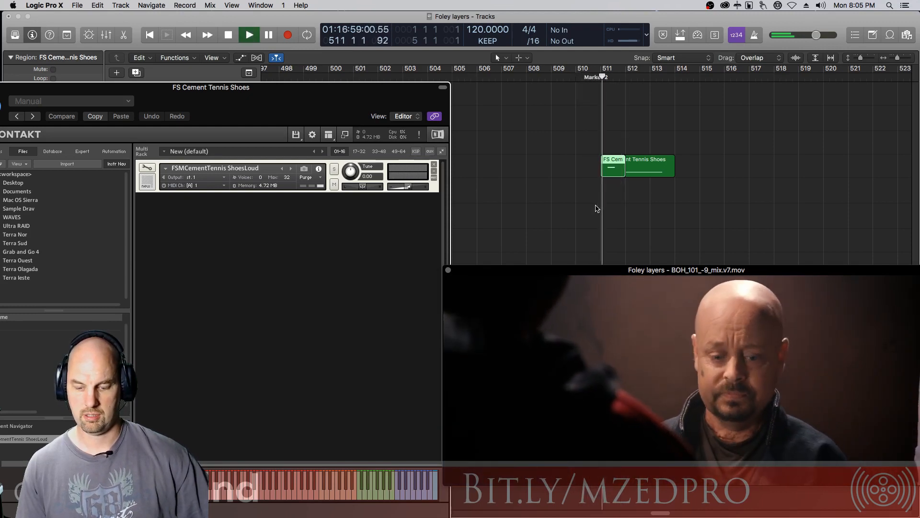
click(250, 35)
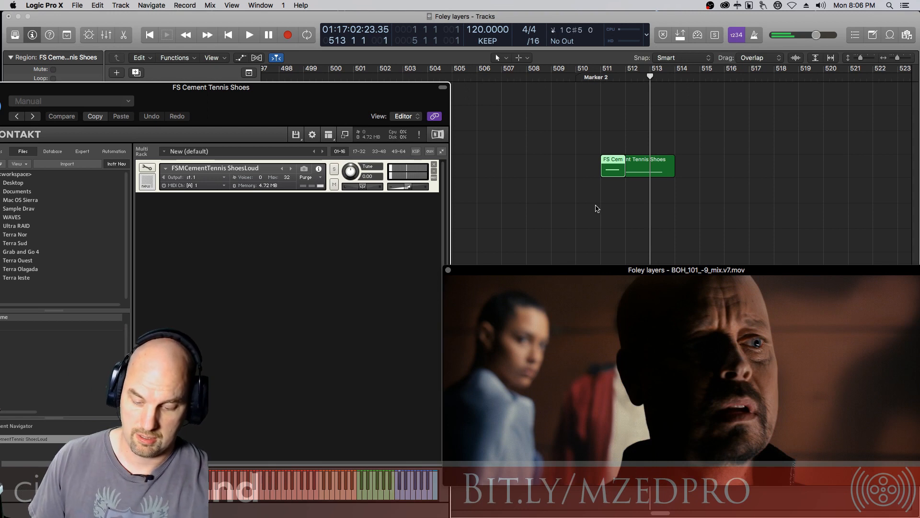
click(249, 35)
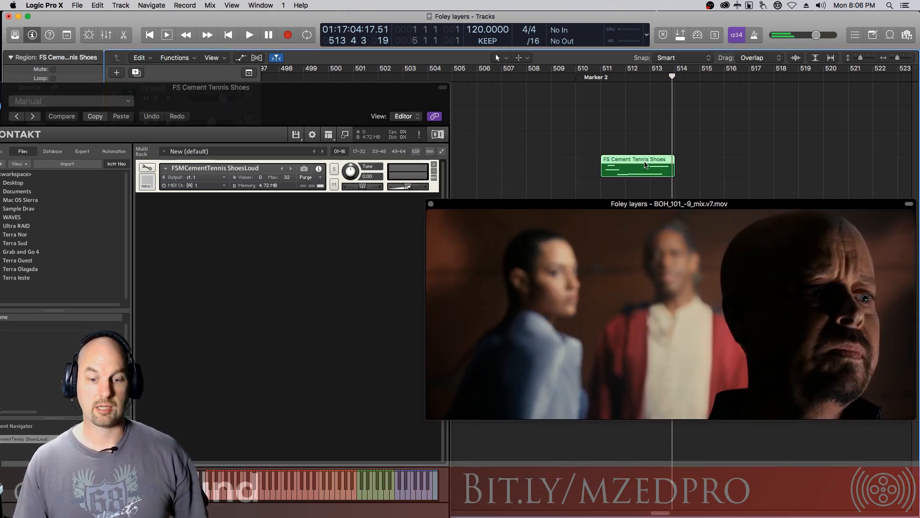
drag(668, 204, 587, 86)
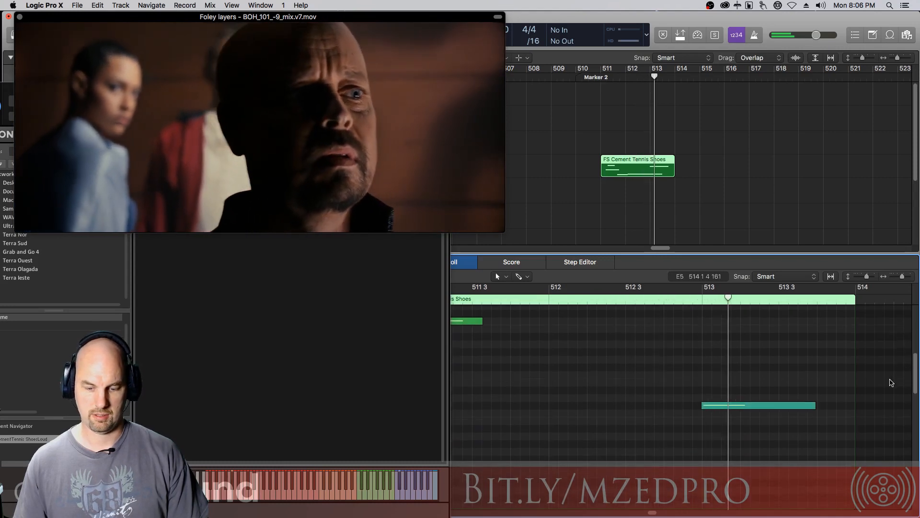
click(527, 276)
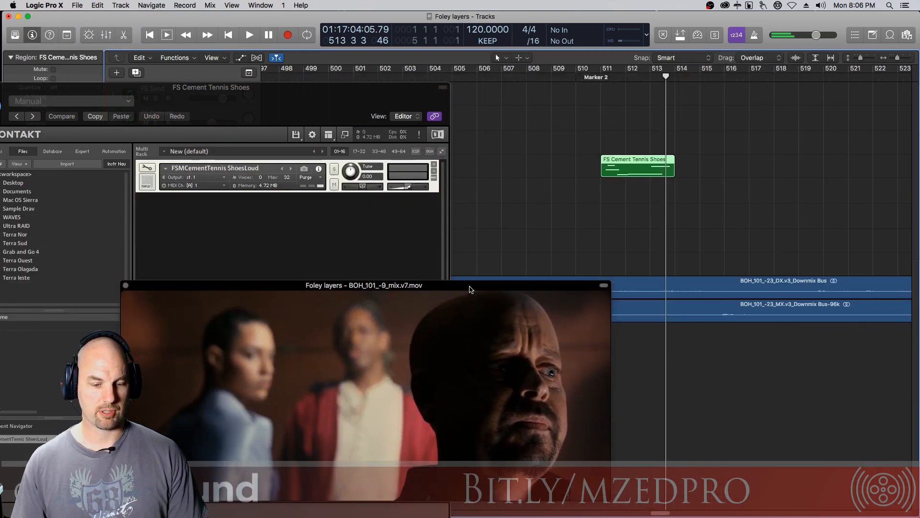
Move the film movie window to the lower right of the screen
drag(364, 285, 663, 264)
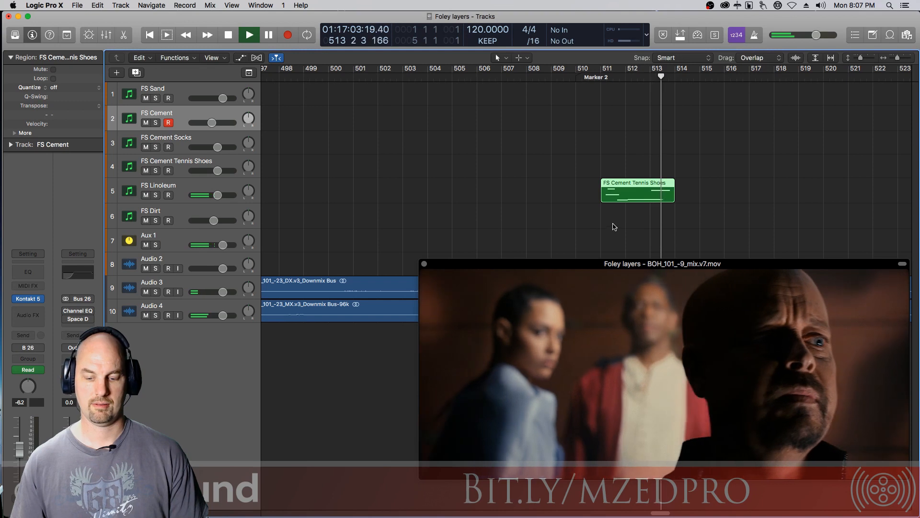
Audition the footsteps region on FS Dirt and FS Sand, then drop it on FS Cement
drag(637, 190, 637, 217)
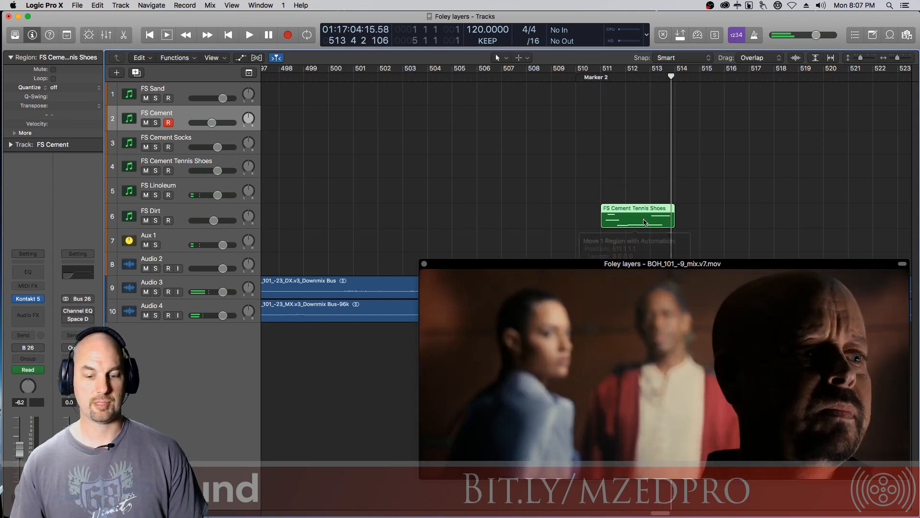
click(249, 35)
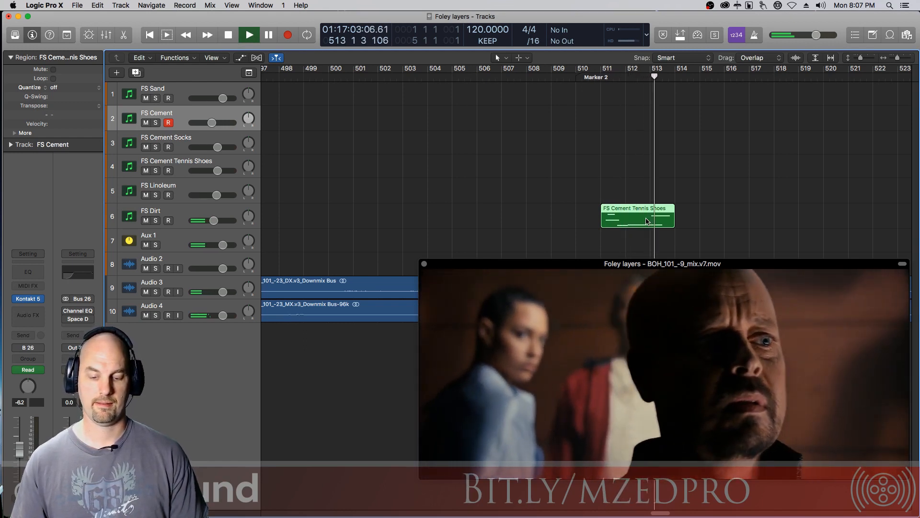
drag(638, 217, 637, 143)
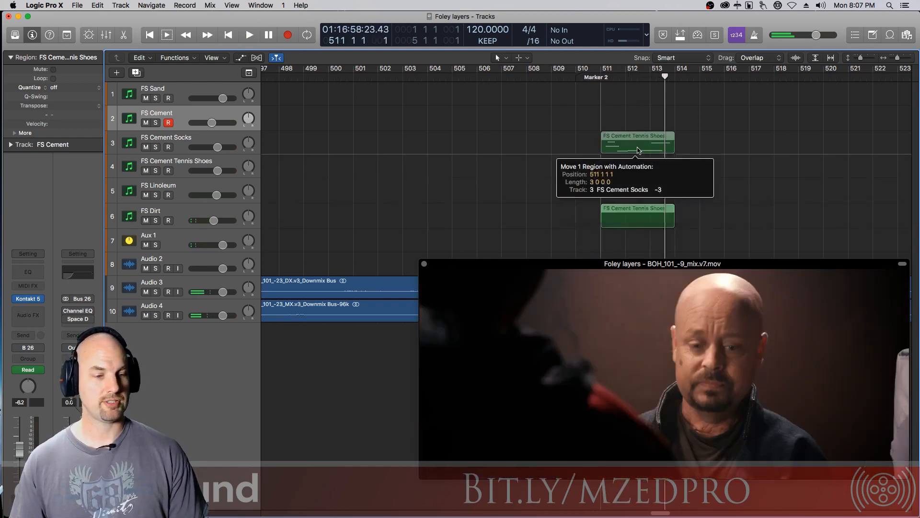
click(249, 34)
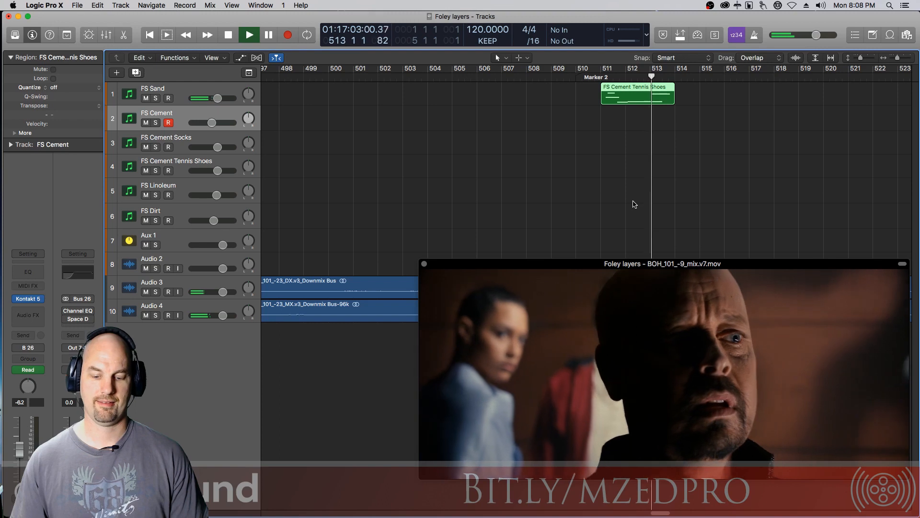
click(249, 34)
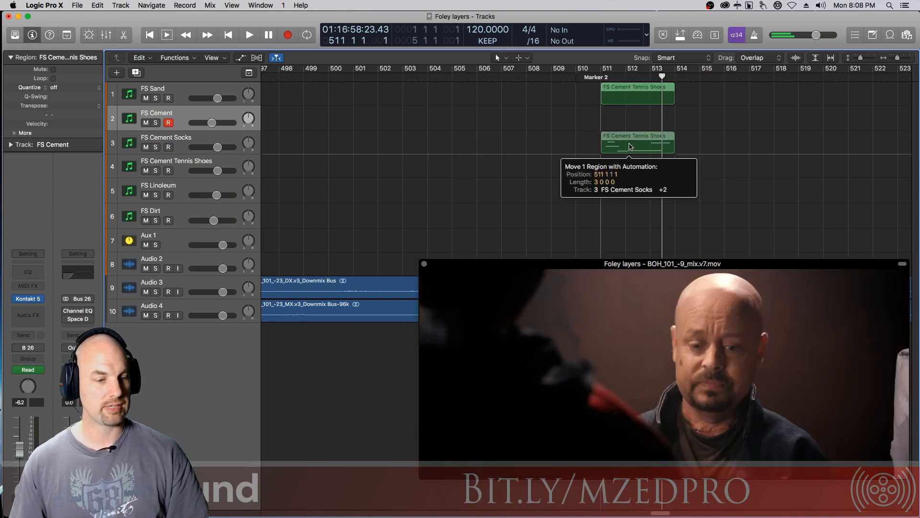
drag(637, 143, 637, 190)
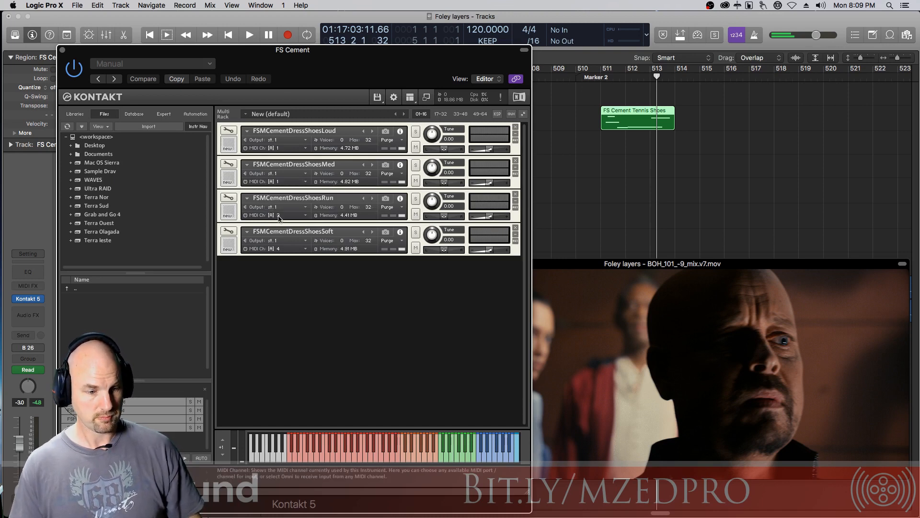
Load the Loud, Med, Run and Soft Cement Dress Shoes instruments and play them against the film
click(278, 248)
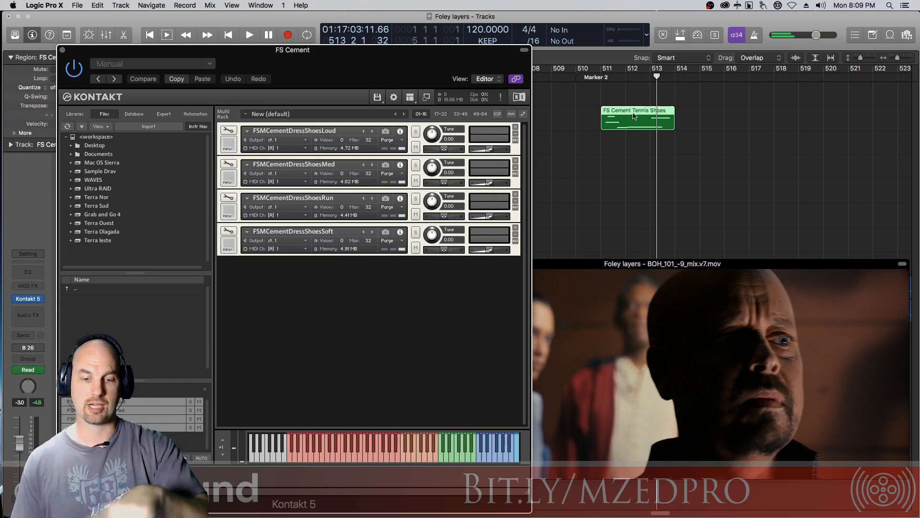
mouse_move(509, 212)
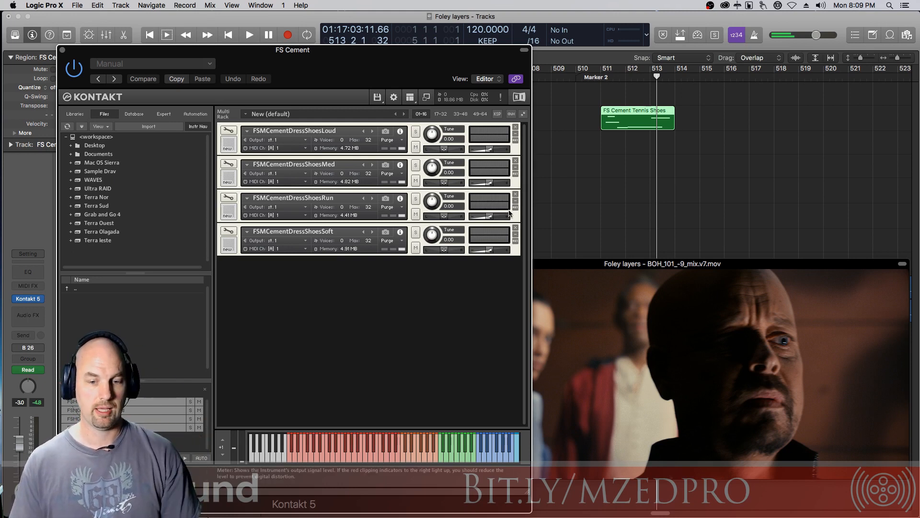
click(249, 35)
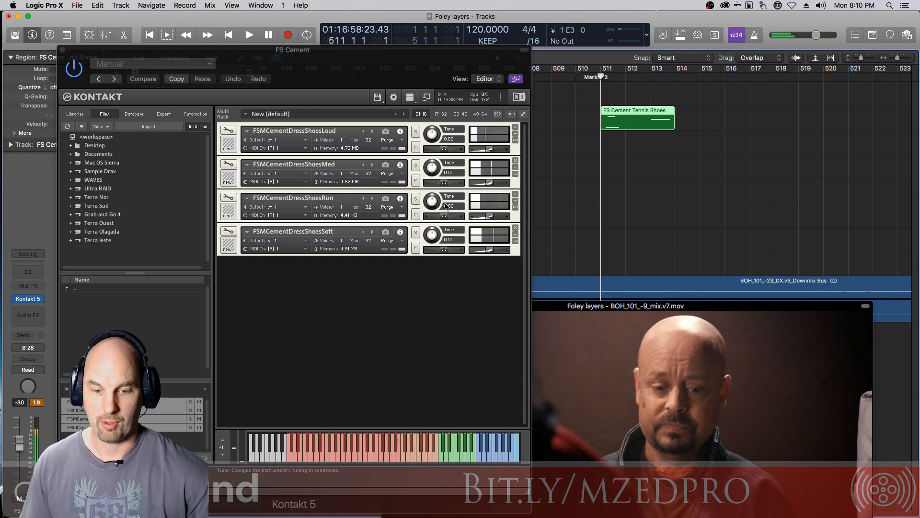
click(248, 35)
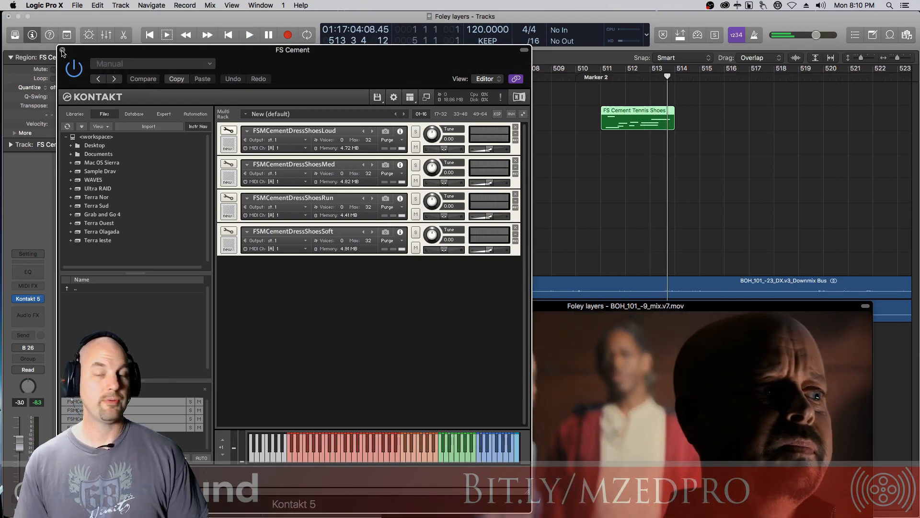
Swap to FS Linoleum's Kontakt and set its dress-shoe instruments to Port A, channel 1
click(61, 49)
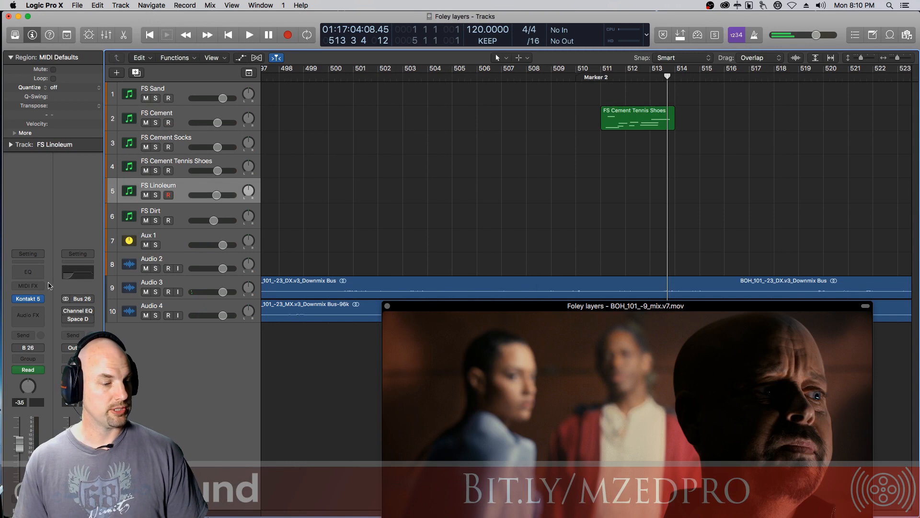
click(28, 299)
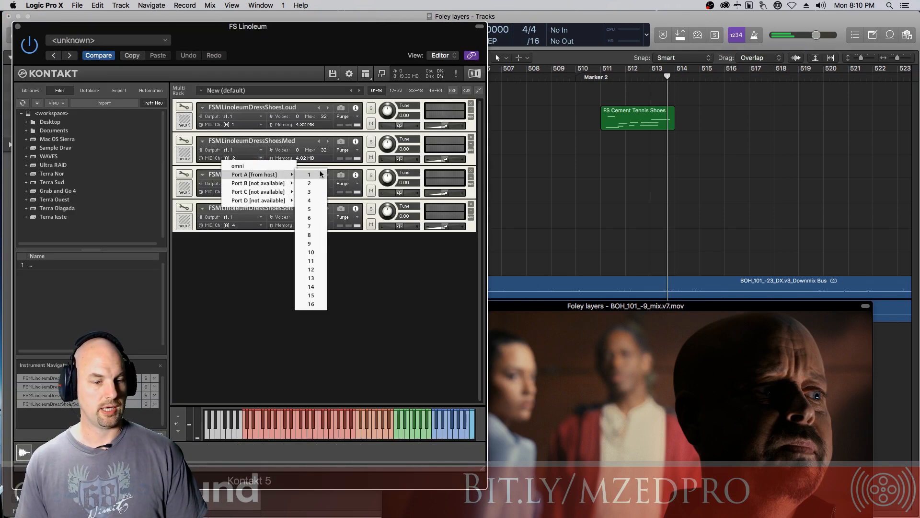
click(309, 182)
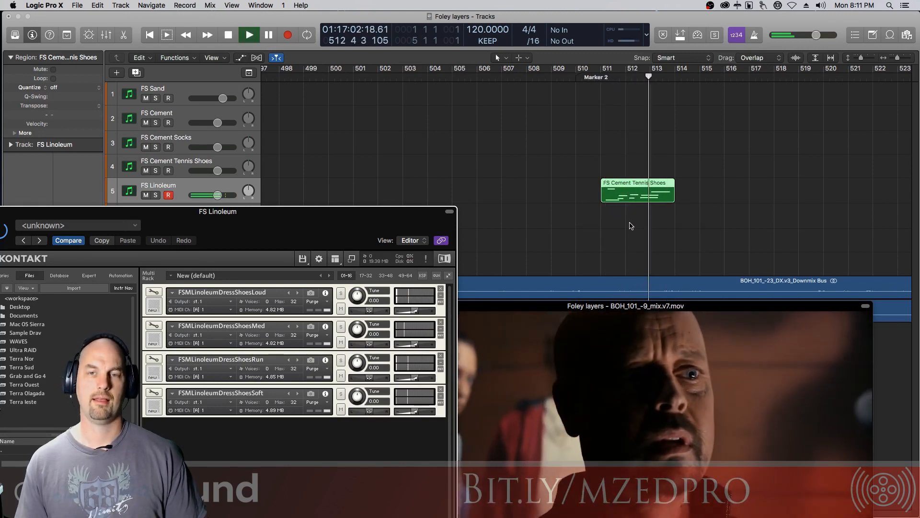
Select the footstep region and Option-drag a copy onto the FS Dirt track
click(249, 35)
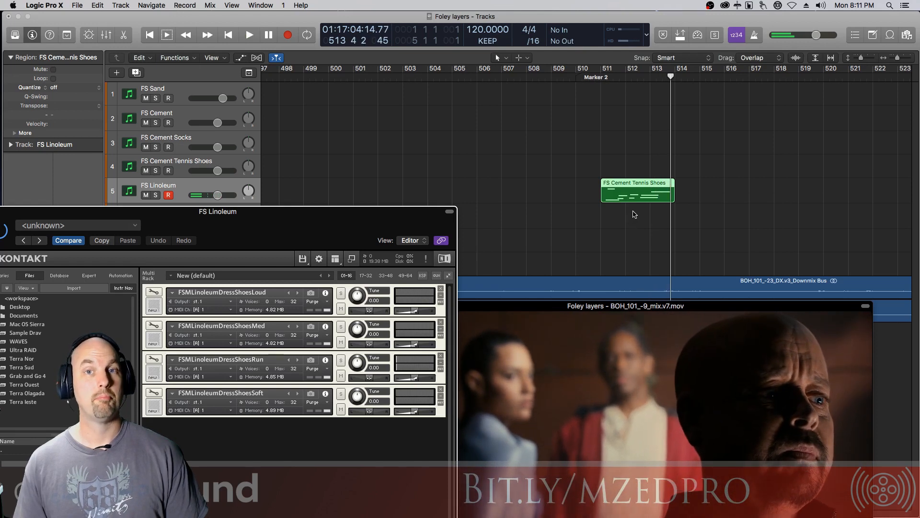
drag(637, 190, 637, 144)
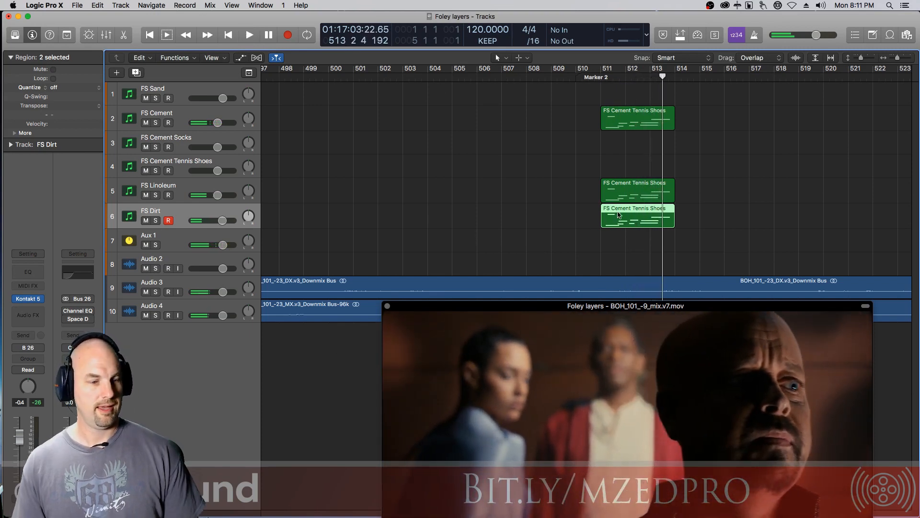
Copy the region onto FS Cement Tennis Shoes and FS Sand, then deselect all regions
drag(637, 215, 638, 143)
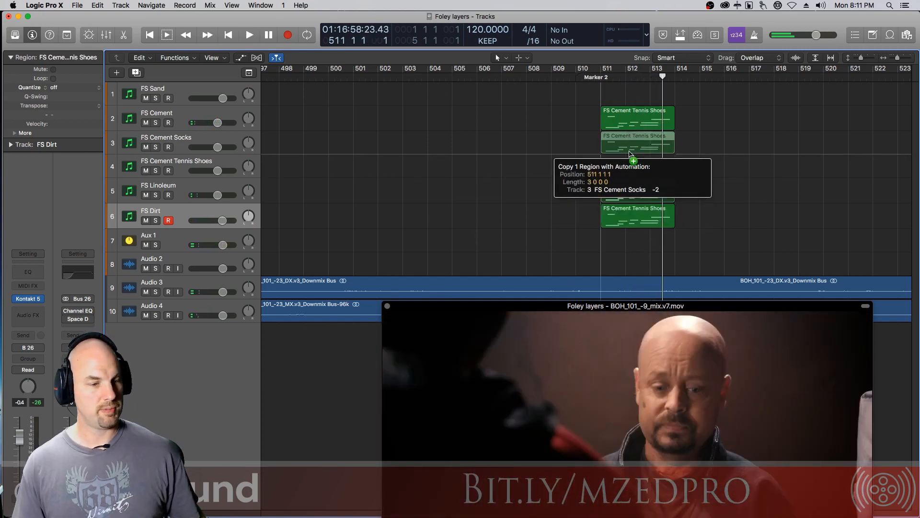
drag(633, 143, 634, 117)
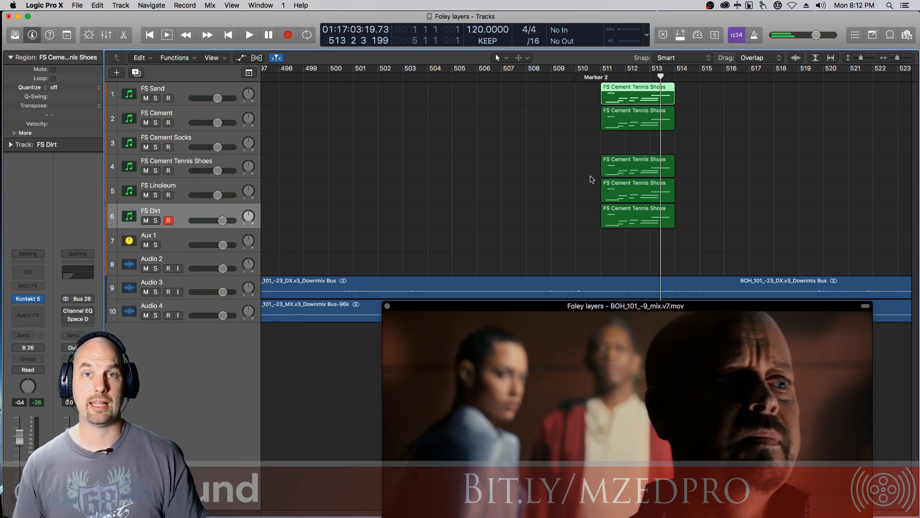
mouse_move(506, 201)
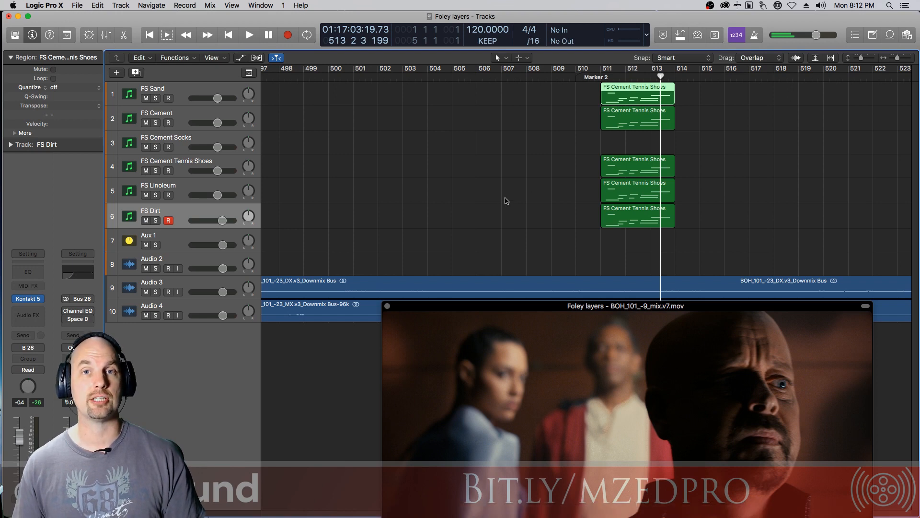
click(149, 239)
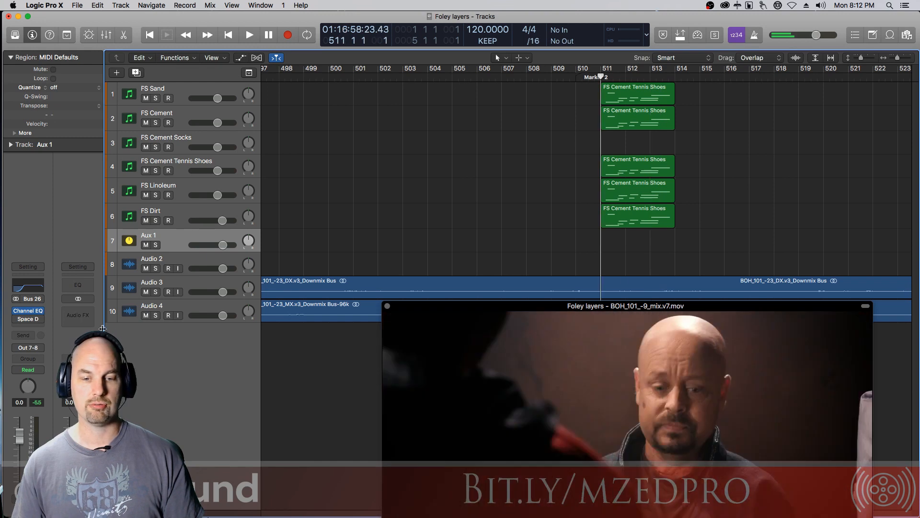
Set Aux 1's Channel EQ low-cut to 67 Hz and high-cut to 6100 Hz during playback
click(28, 311)
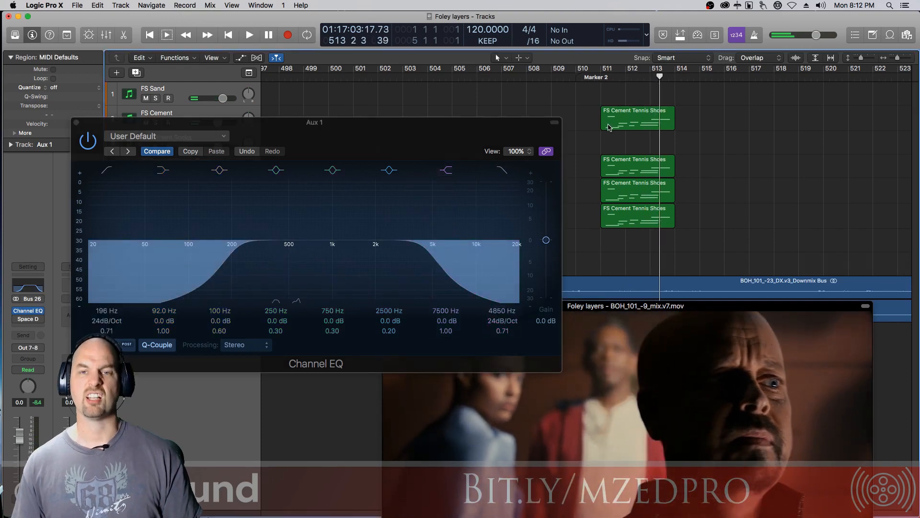
click(249, 34)
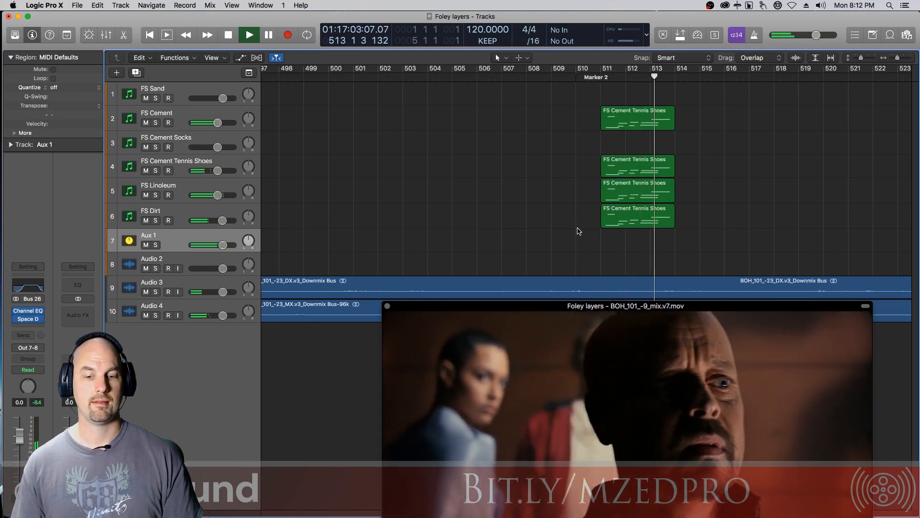
click(249, 35)
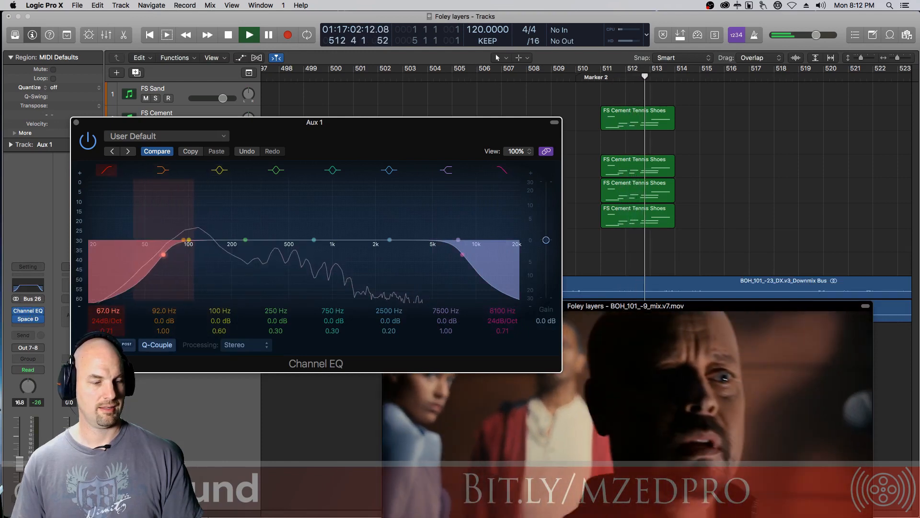
drag(165, 254, 173, 254)
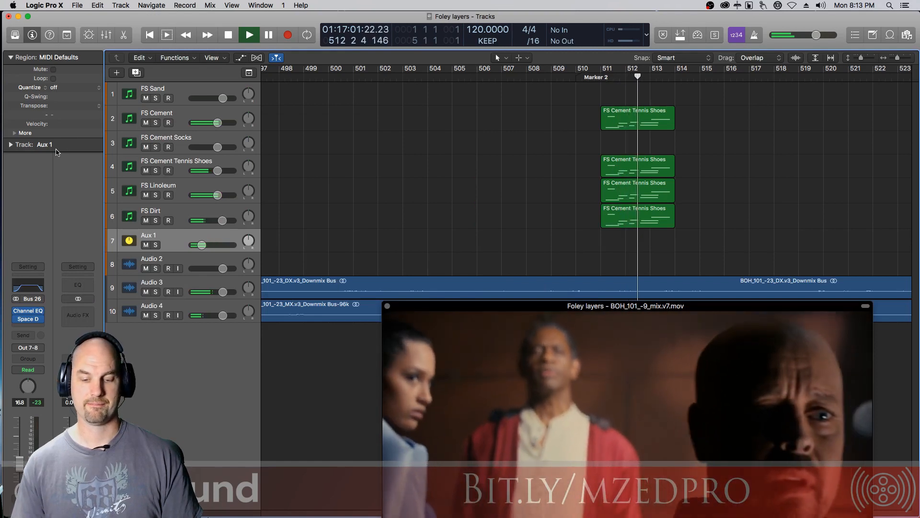
click(249, 34)
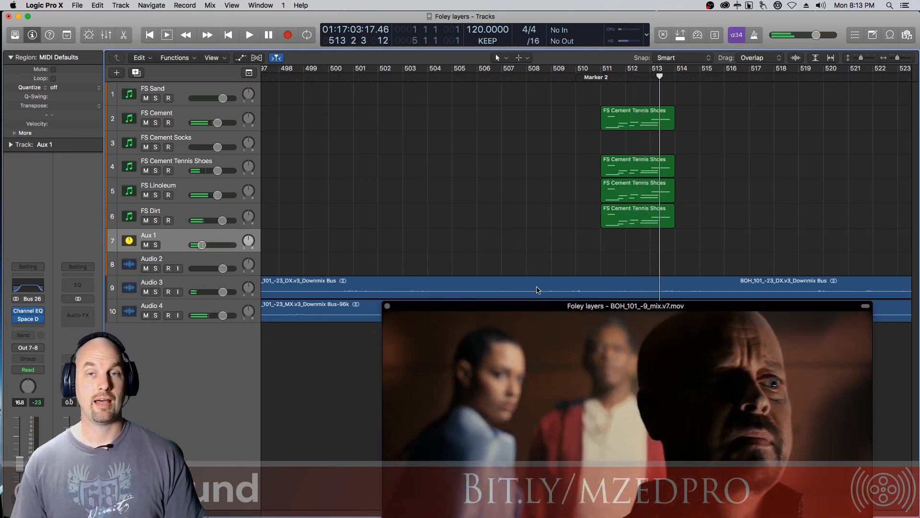